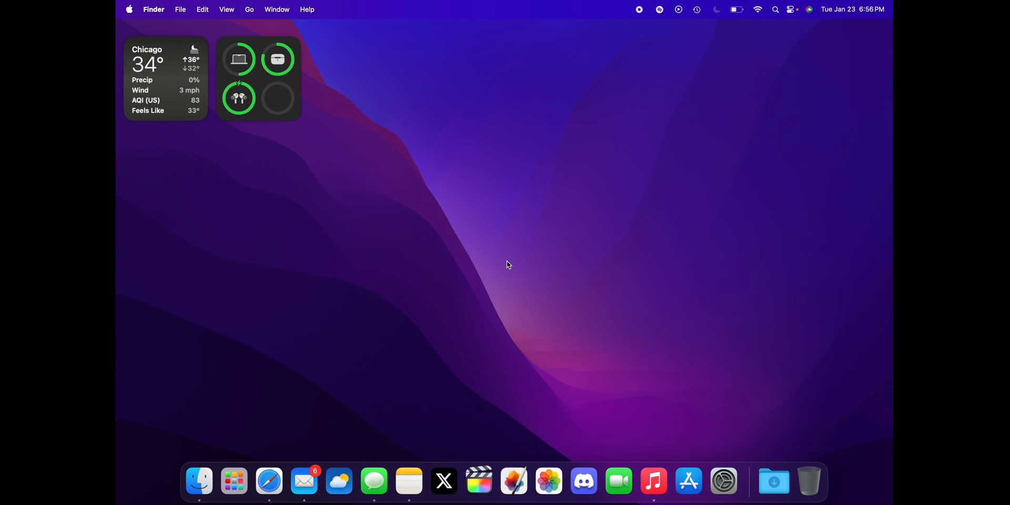
{"action": "mouse_move", "coordinate": [459, 230]}
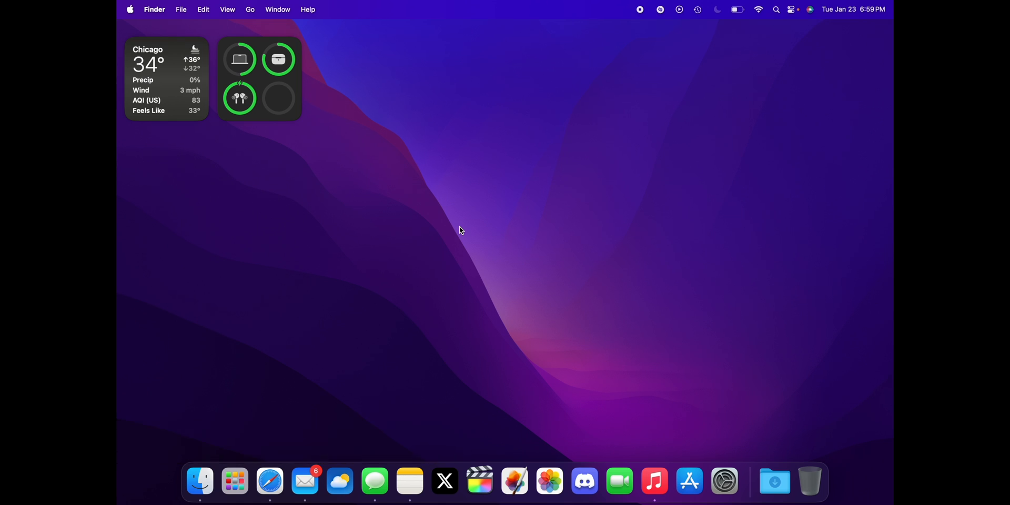
{"action": "mouse_move", "coordinate": [723, 475]}
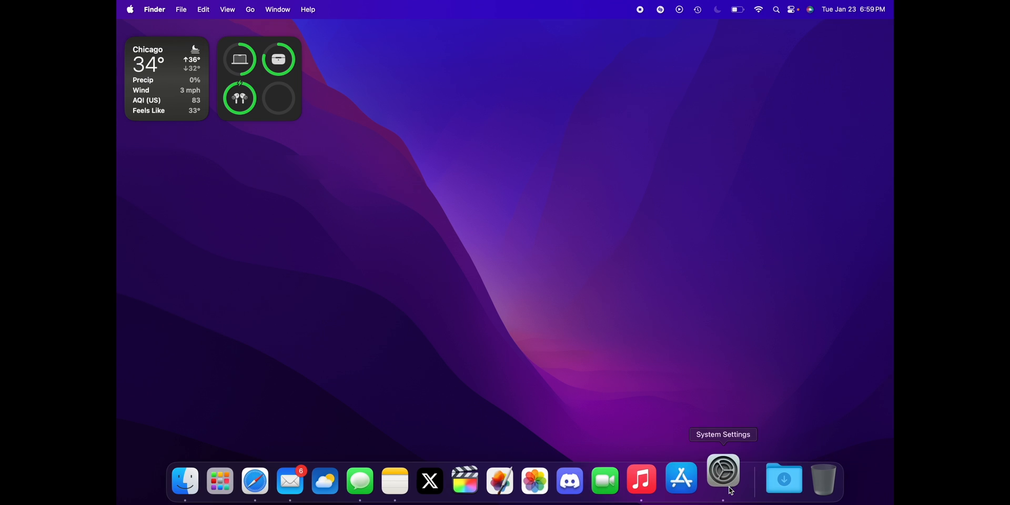
Launch System Settings from the Dock and go to the Control Center page
{"action": "left_click", "coordinate": [723, 480]}
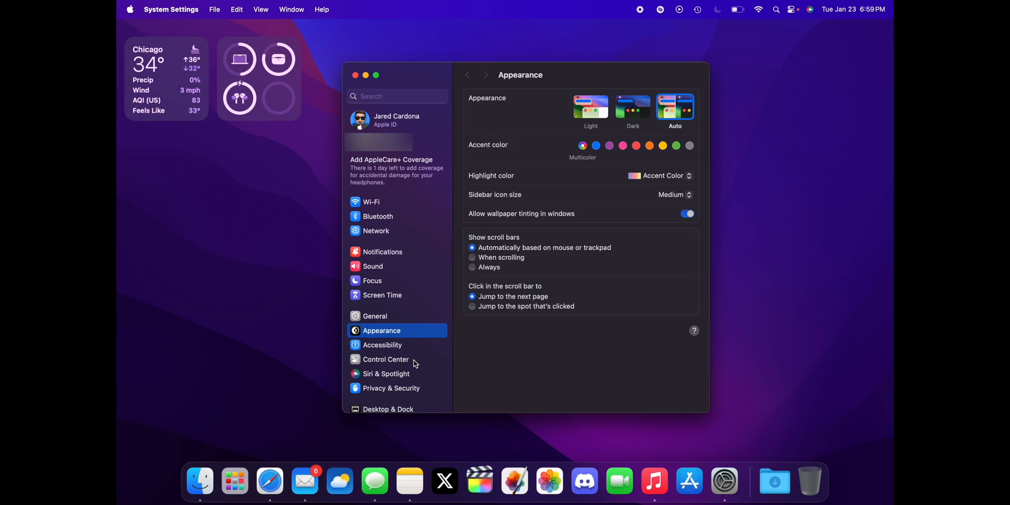
{"action": "left_click", "coordinate": [385, 359]}
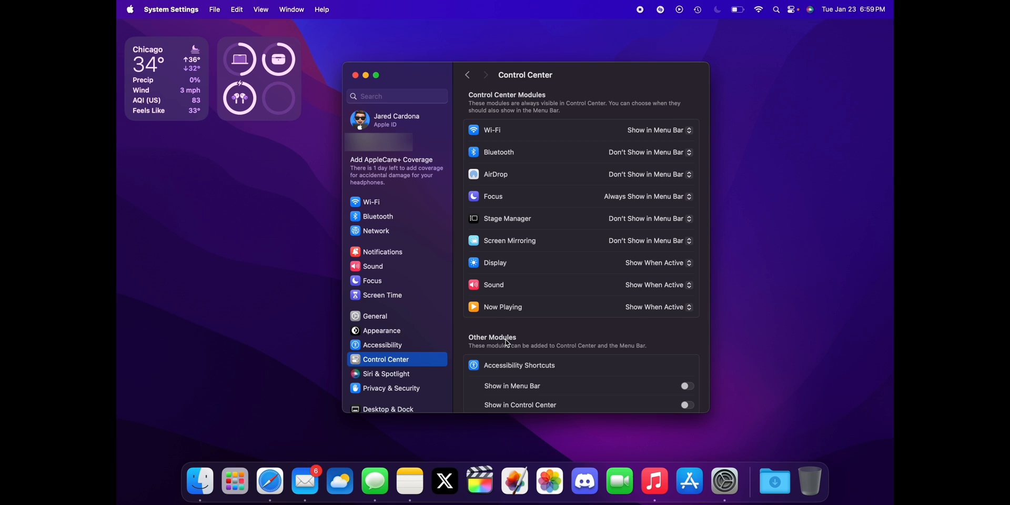
Scroll the Control Center page down to the Other Modules section with Music Recognition
{"action": "scroll", "scroll_direction": "down", "scroll_amount": 3}
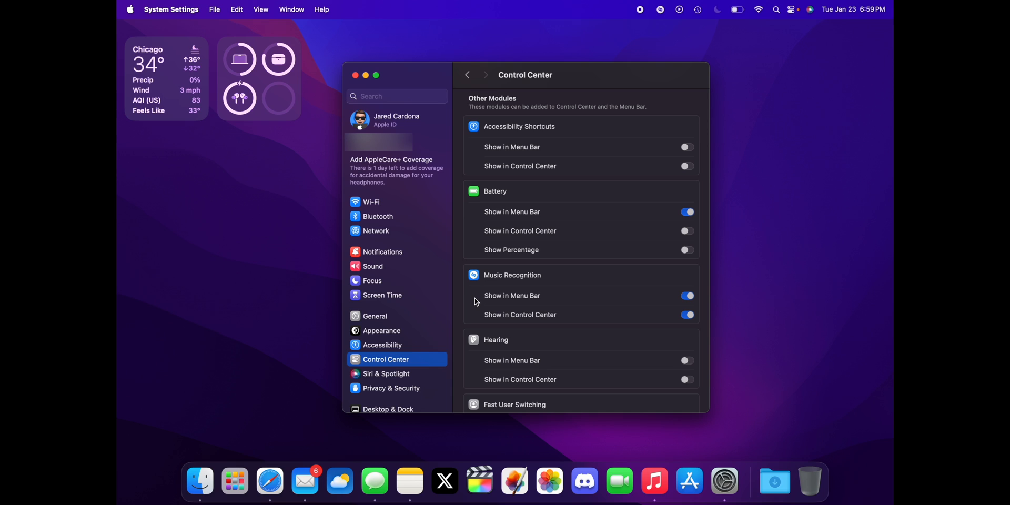
{"action": "mouse_move", "coordinate": [578, 193]}
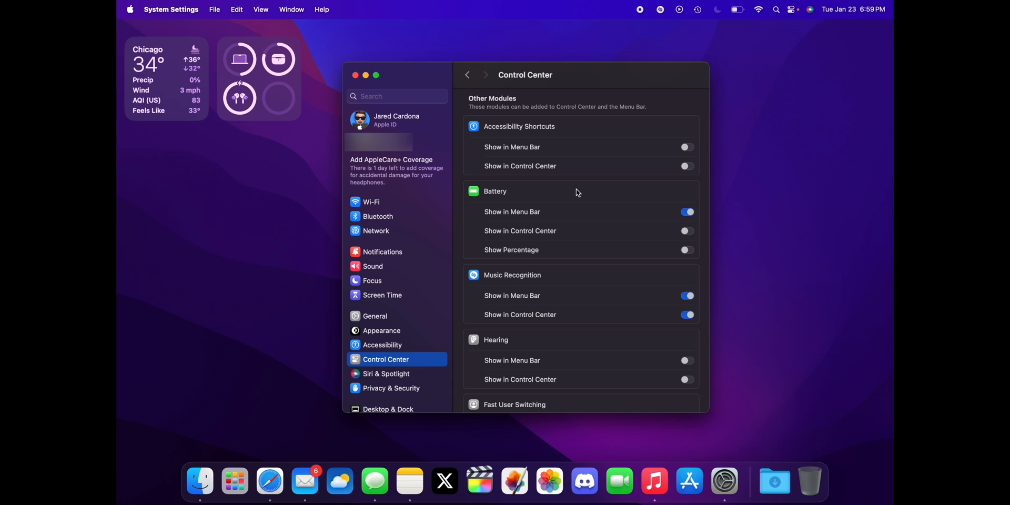
Open the Music Recognition menu-bar panel listing recently recognized songs
{"action": "left_click", "coordinate": [660, 9]}
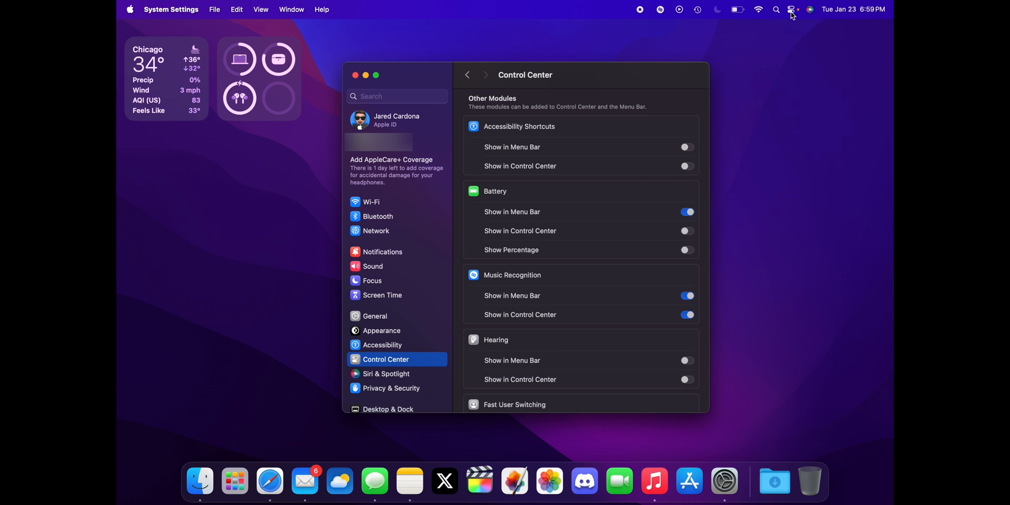
{"action": "left_click", "coordinate": [793, 9]}
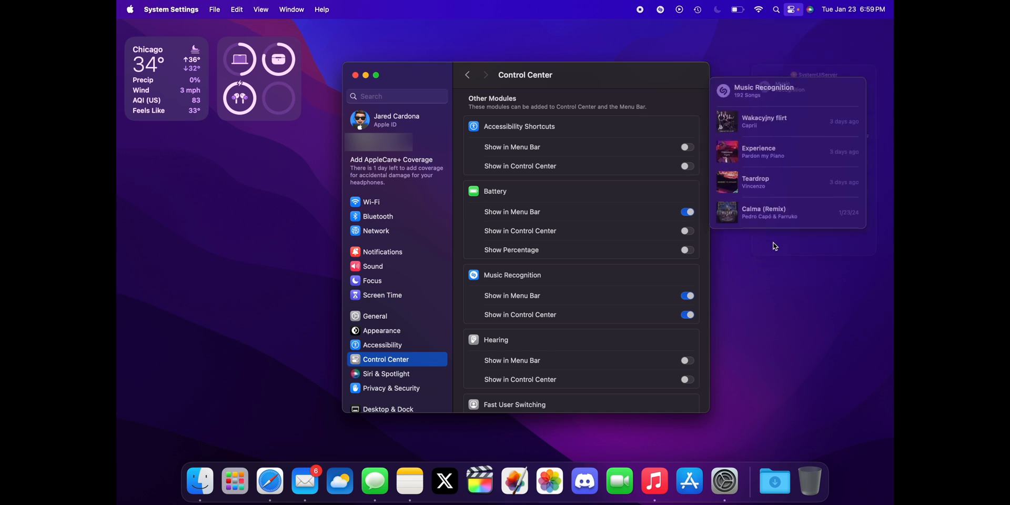